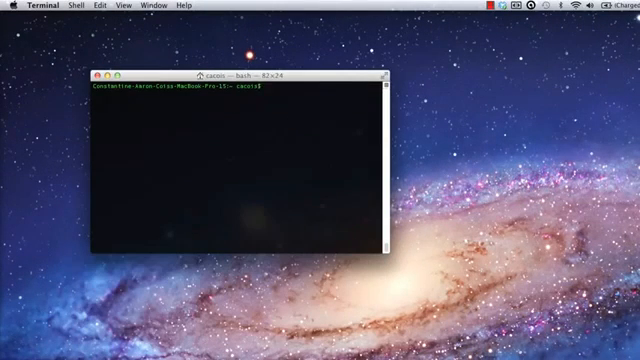
- In Terminal, cd from the home tutorials path into the HelloWorld project folder
type("cd ~/ExampleCode/NodeTutorial")
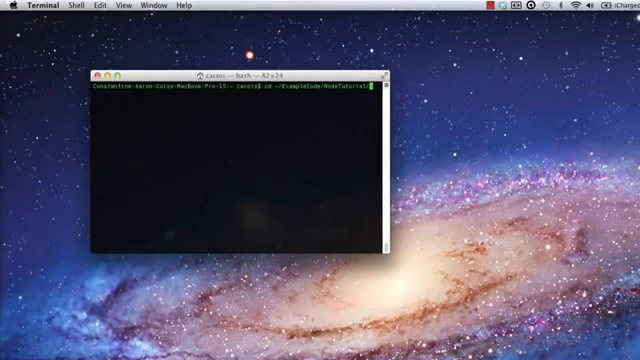
key("Return")
type("mkdir")
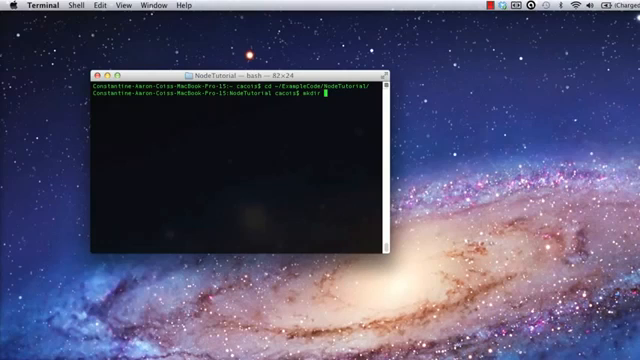
type("HelloWorld")
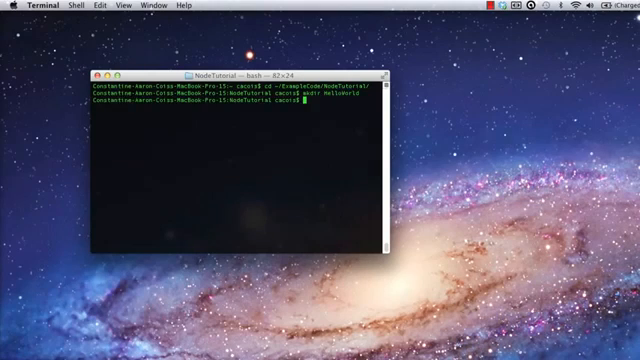
type("cd HelloWorld/")
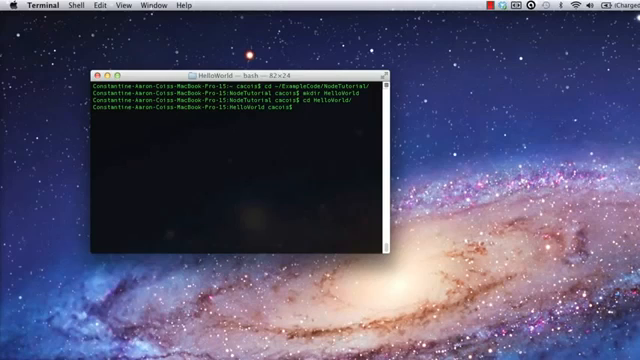
type("touch helloworld.js")
type("console.log(\"Hello, World!\");")
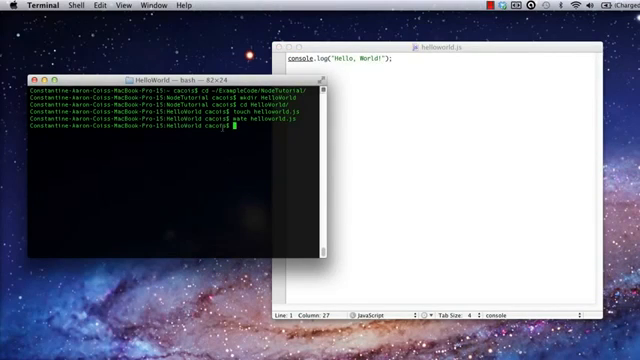
- Run helloworld.js with node, tab-completing the file name from 'node hel'
type("node hel")
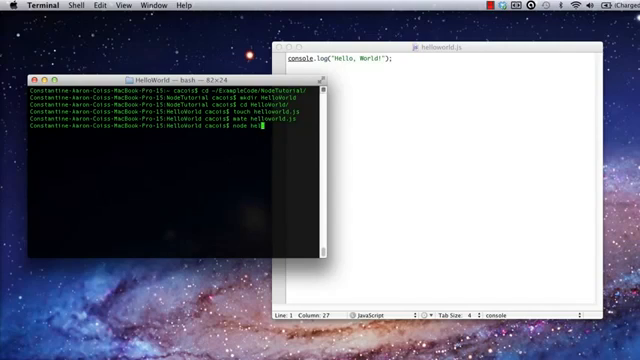
key("Return")
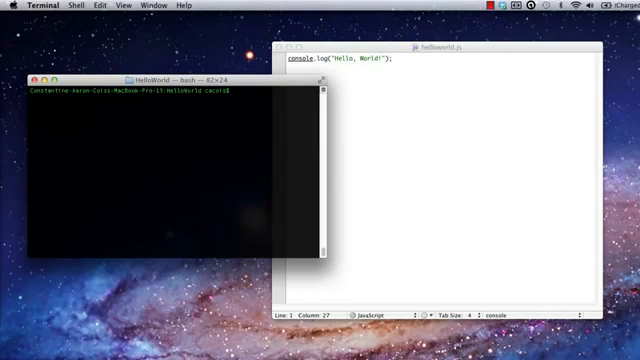
mouse_move(220, 132)
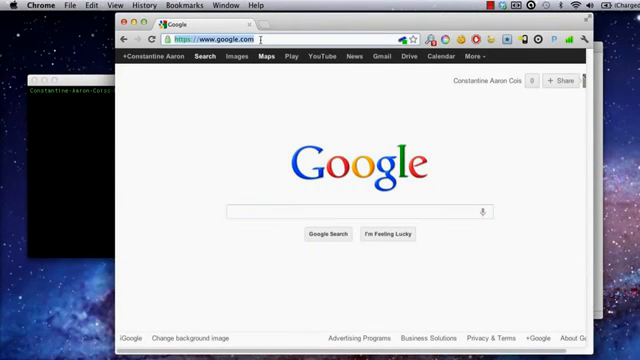
- Browse to nodejs.org and scroll the v0.6.18 manual's table of contents toward Readline
type("nodejs.org/api/")
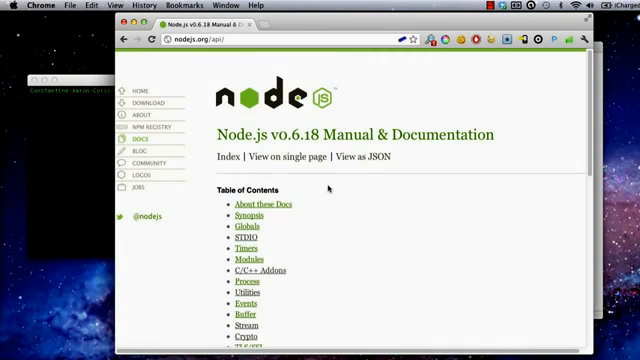
scroll("down", 3)
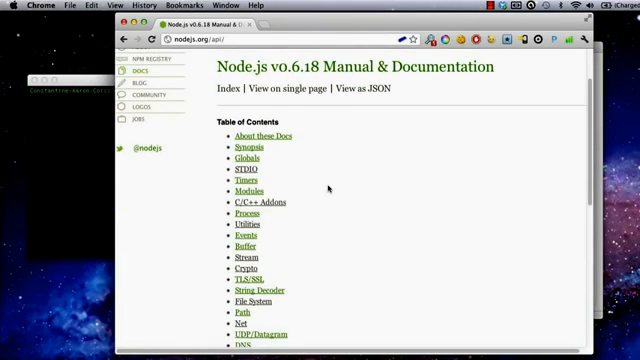
scroll("up", 3)
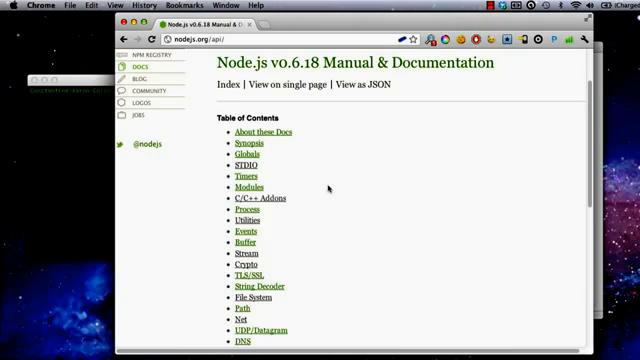
scroll("down", 3)
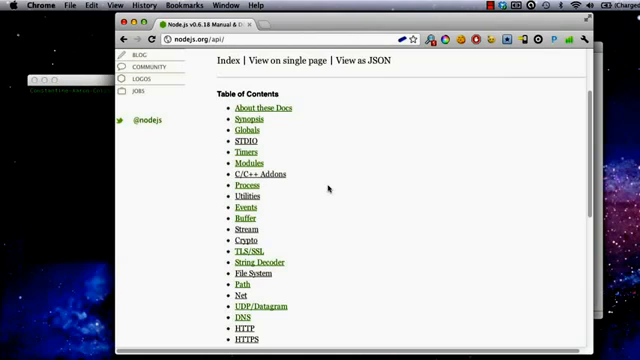
scroll("down", 3)
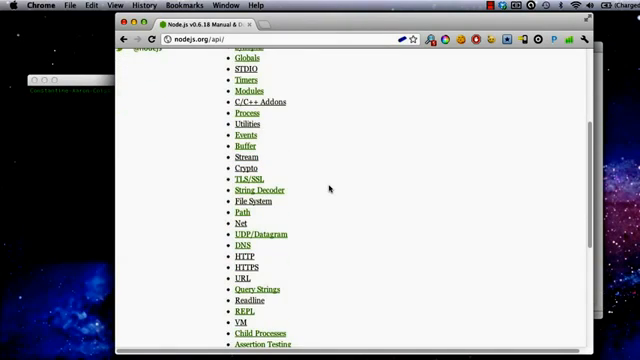
scroll("down", 3)
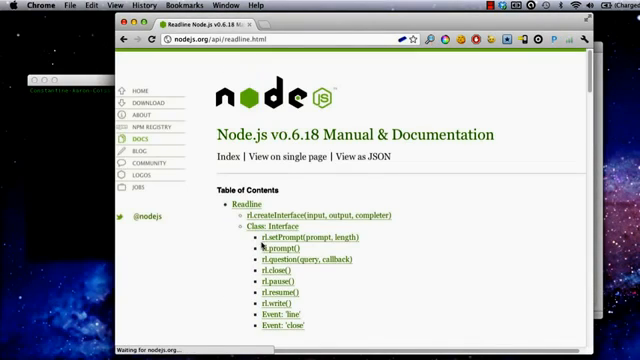
- Scroll the Readline API page past createInterface and rl.question(query, callback)
scroll("down", 3)
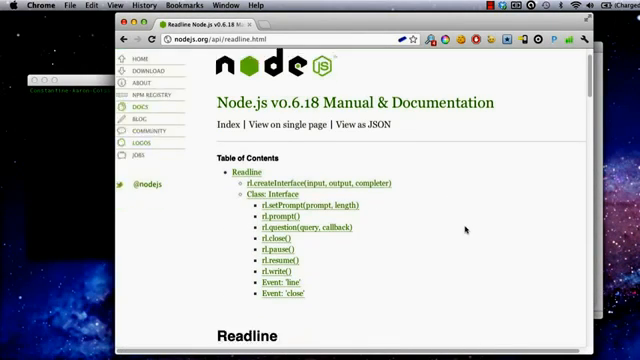
scroll("down", 3)
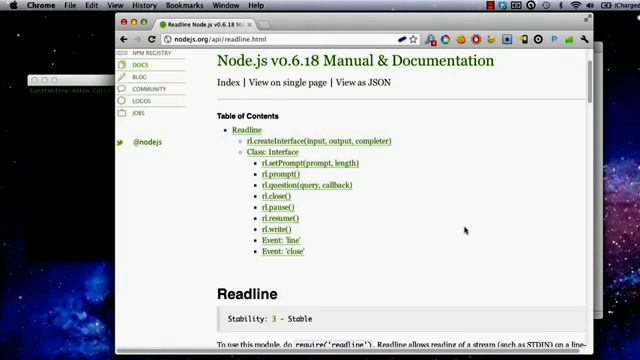
scroll("down", 3)
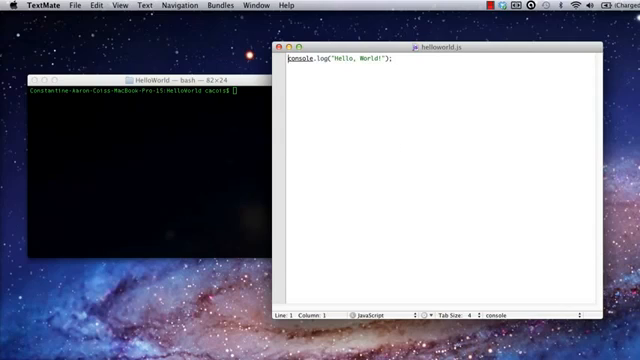
- Begin helloworld.js with var rl = require("readline");
type("var r")
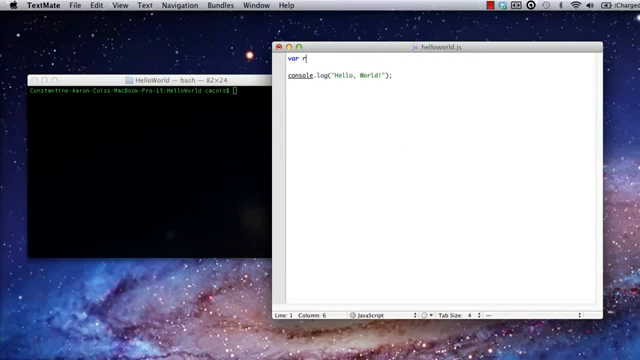
type("l = require")
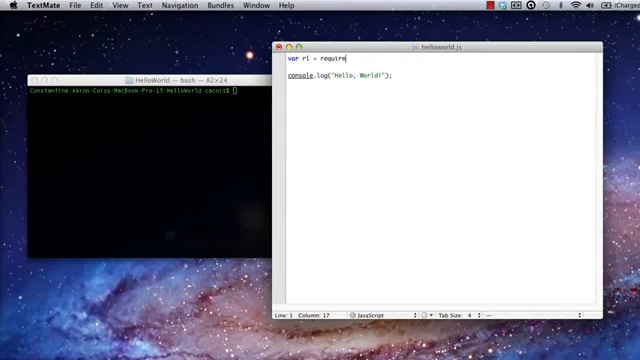
type("(';")
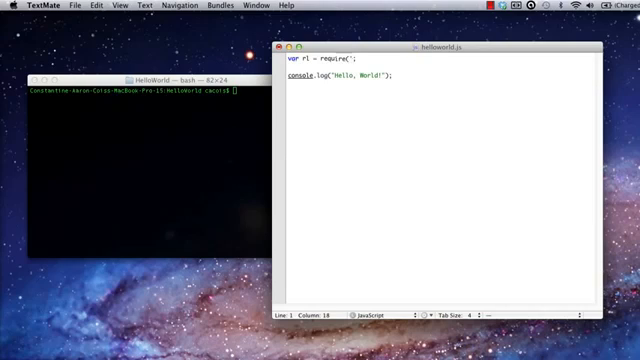
type("readline'")
left_click(442, 66)
type("var interface = rl.")
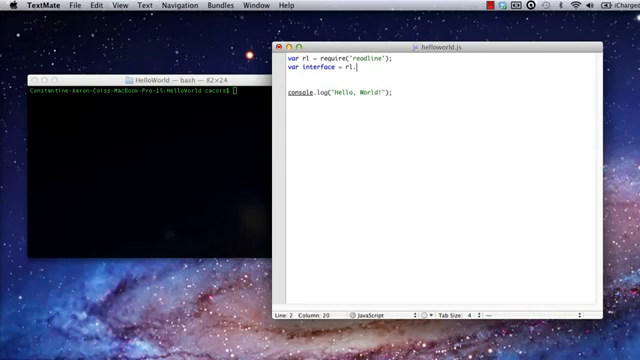
- Add var interface = rl.createInterface(process.stdin, process.stdout, null); and start an interface. line
type("createInterface();")
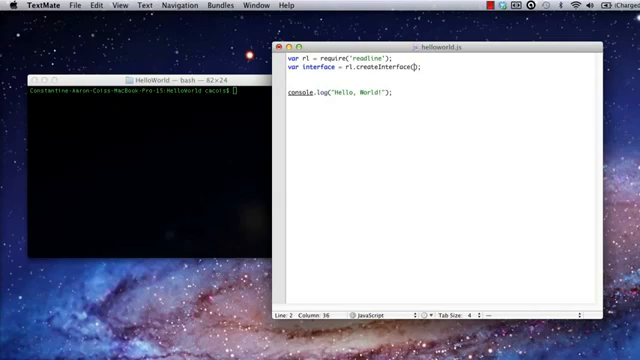
type("process.stdin, process.stdout")
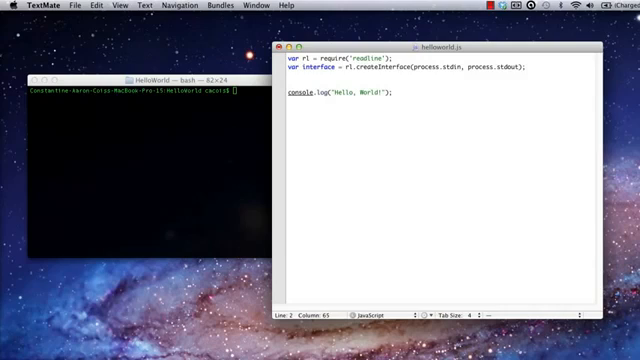
type(", null")
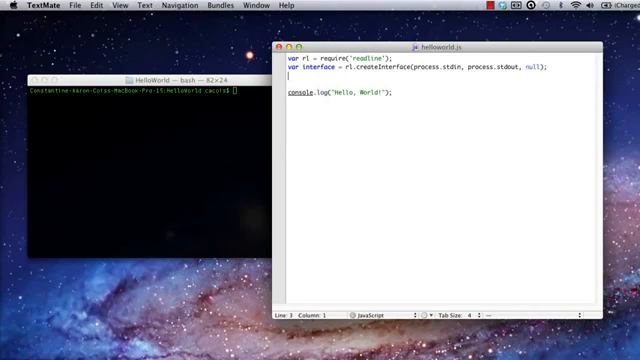
type("interface.")
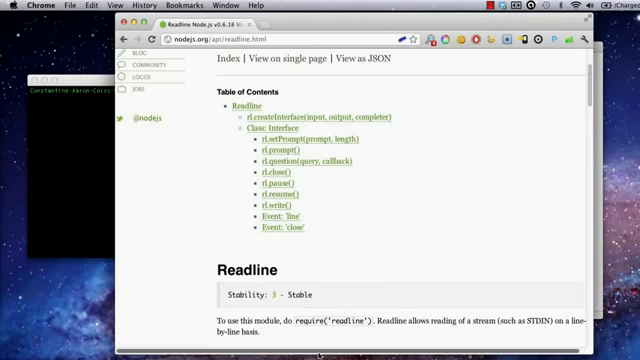
mouse_move(306, 168)
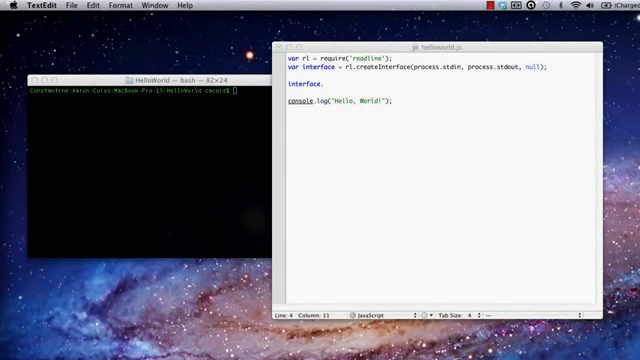
- Write interface.question("What's your name?", function(answer) {...}) logging "Hello, " plus the answer
type(".question(\"What's your name?\", function(answer) { });")
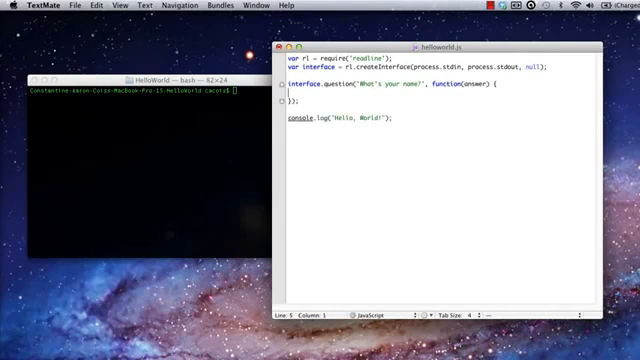
type("console")
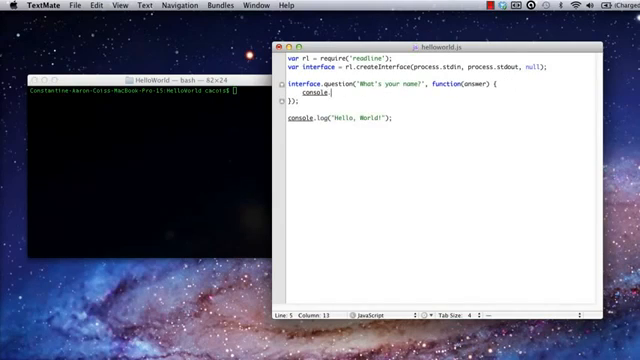
type(".log();")
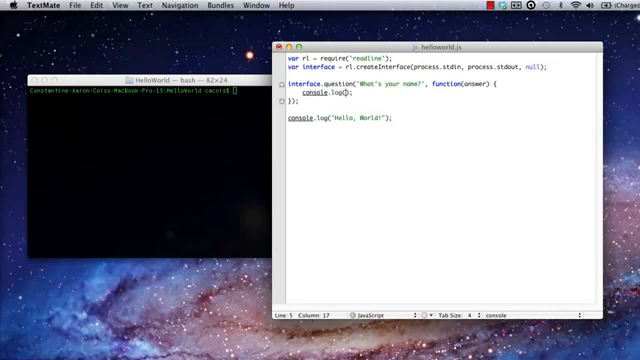
type("Hello, \" + answer + \"!\"")
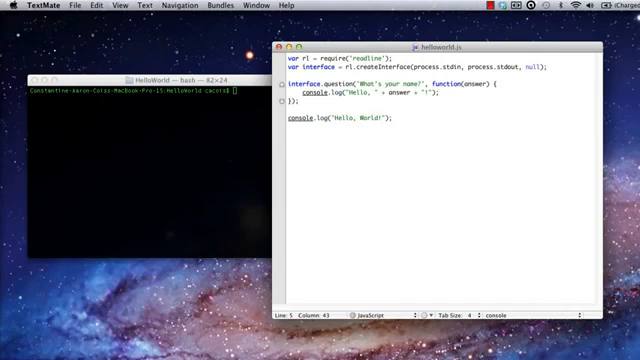
- Inside the callback add interface.close(); and process.stdin.destroy(); after the greeting
type("in")
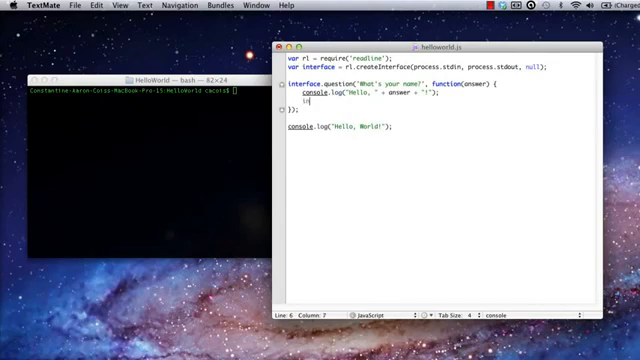
type("interface.close()")
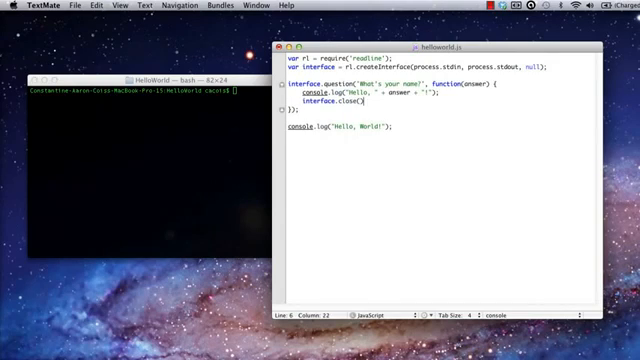
type("process")
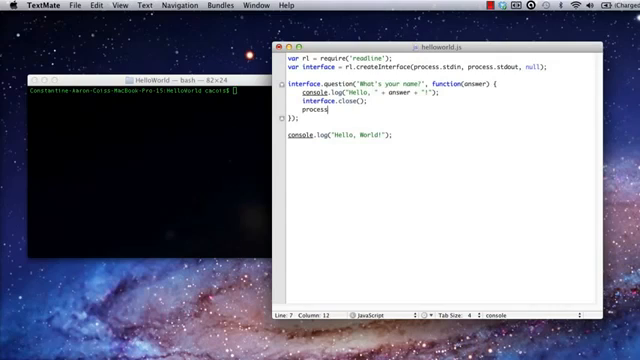
type(".stdin.destroy();")
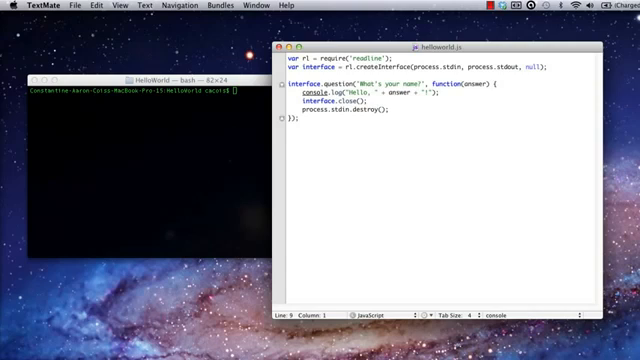
mouse_move(262, 176)
type("node helloworld.js")
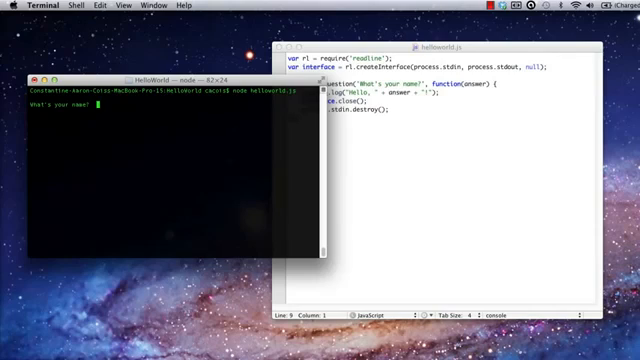
- Answer the script's "What's your name?" prompt with Aaron
type("Aaron")
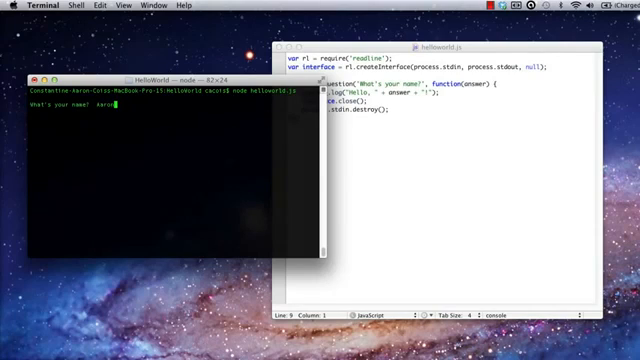